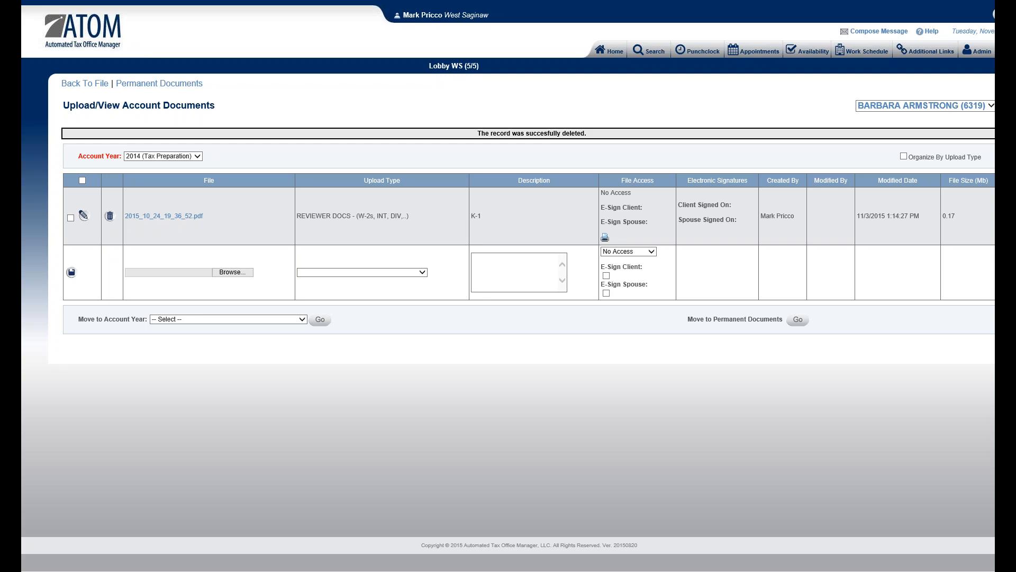
mouse_move(327, 104)
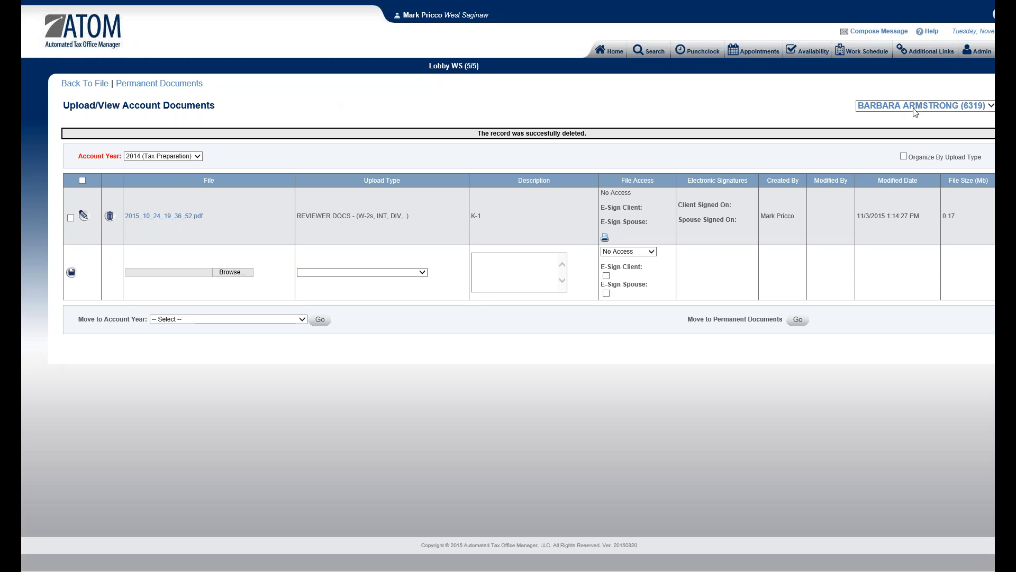
mouse_move(310, 123)
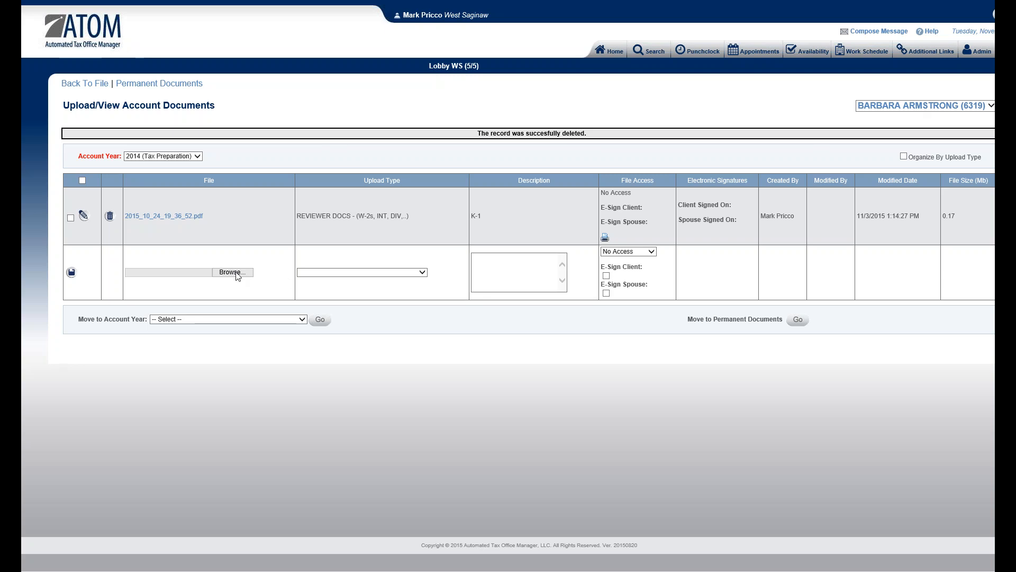
mouse_move(233, 273)
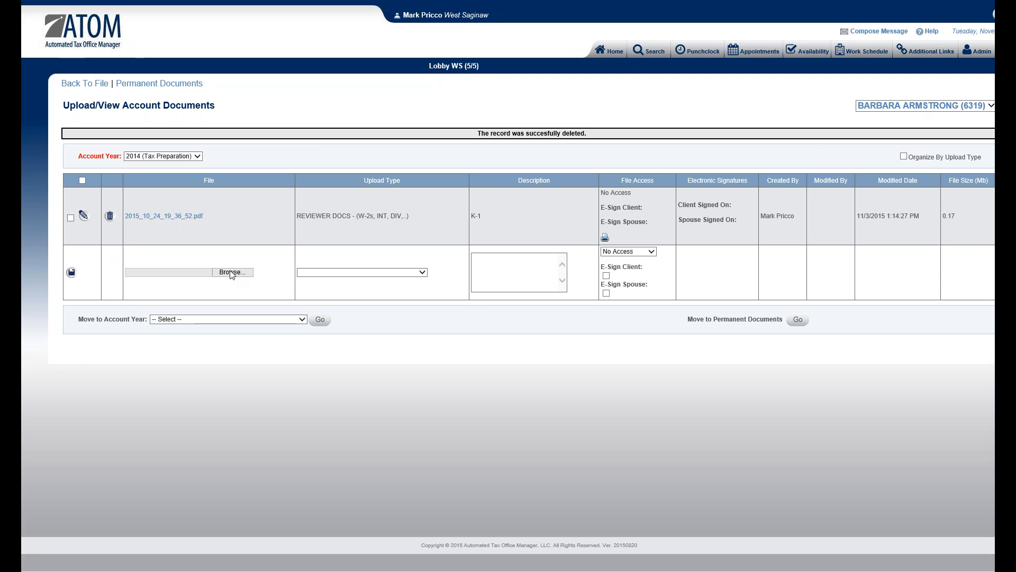
- Attach the scanned 8879 PDF from the Scans folder and mark it as SIGNATURE DOCS
left_click(232, 272)
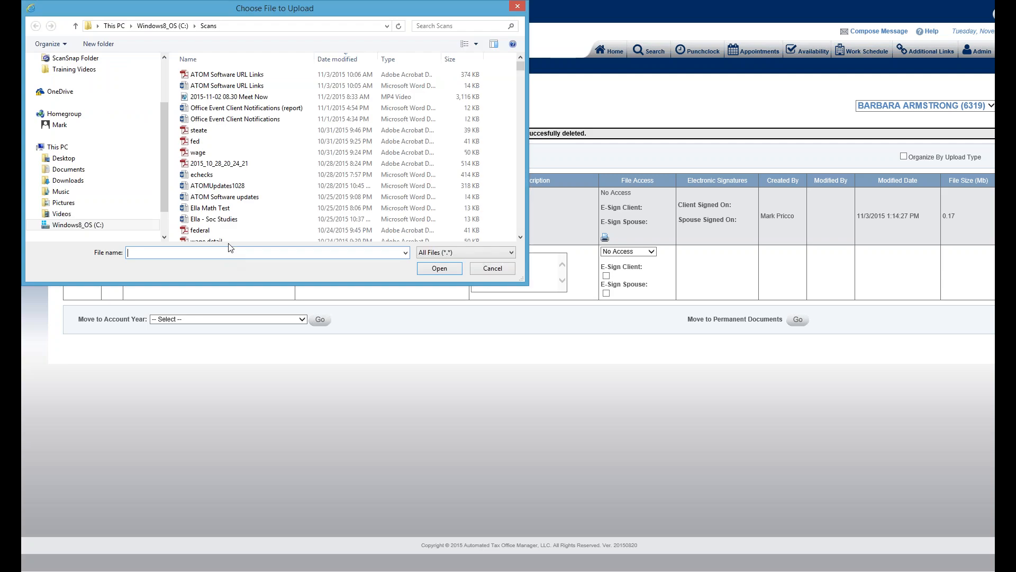
left_click(218, 185)
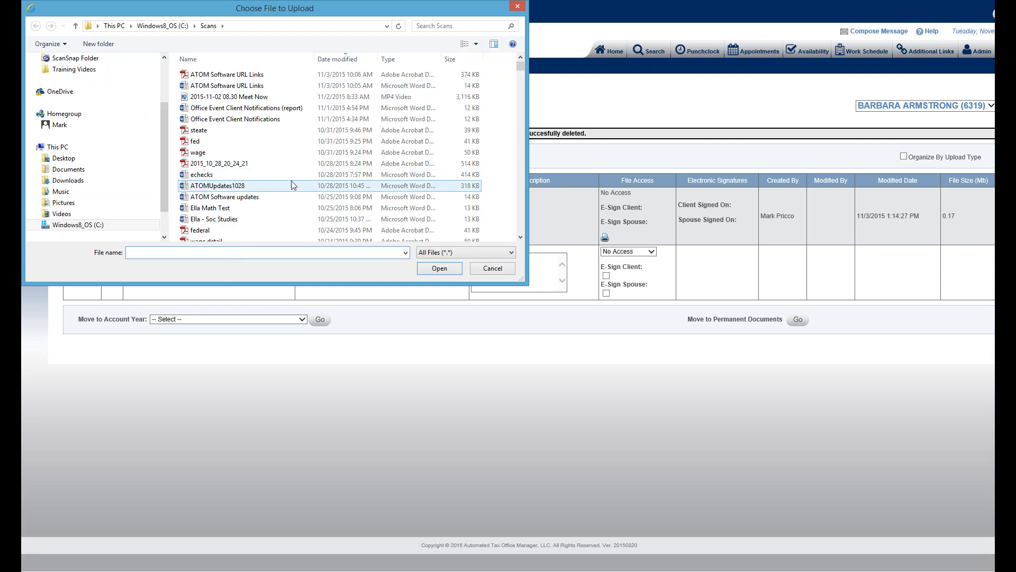
left_click(439, 268)
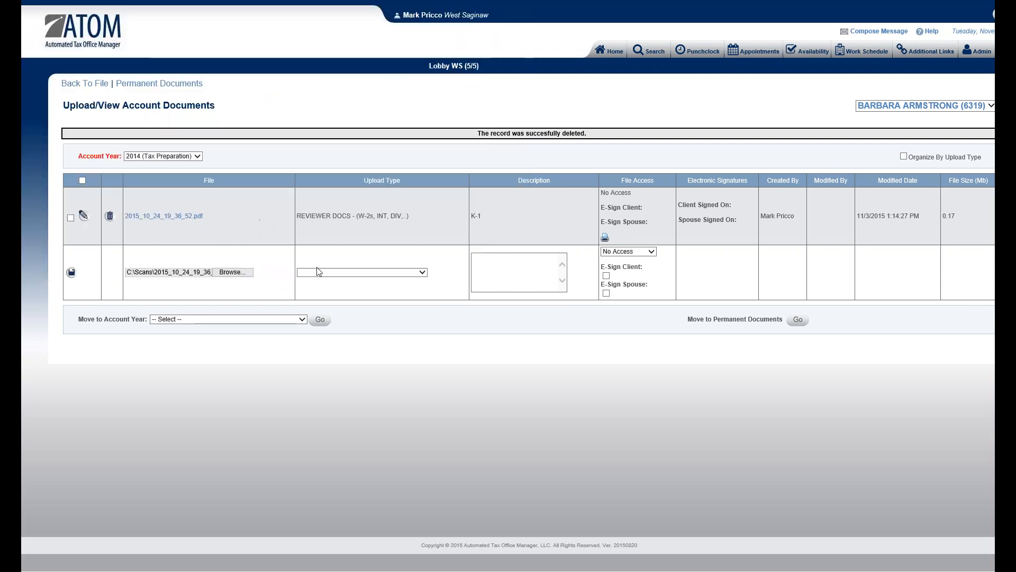
left_click(361, 272)
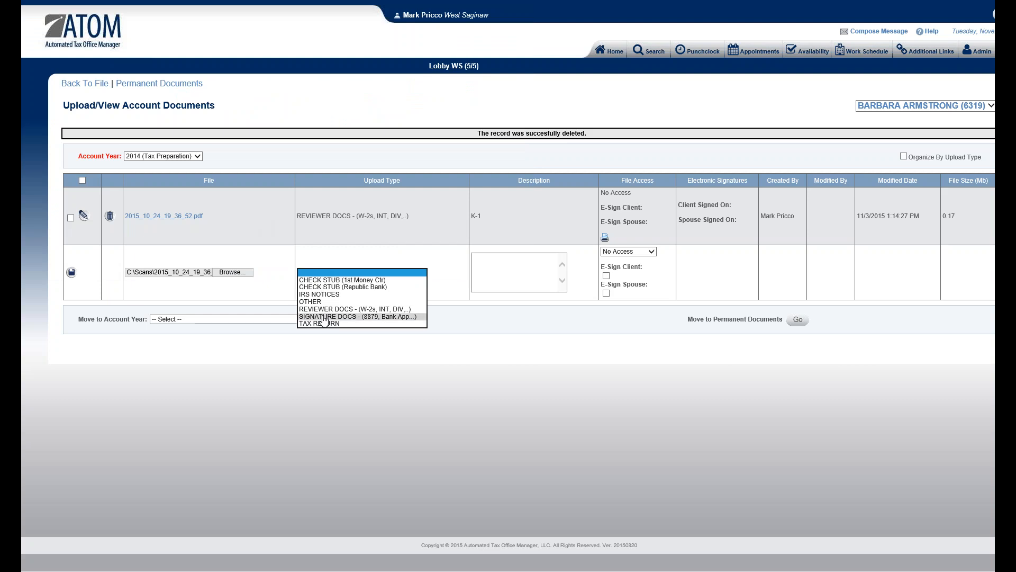
left_click(358, 316)
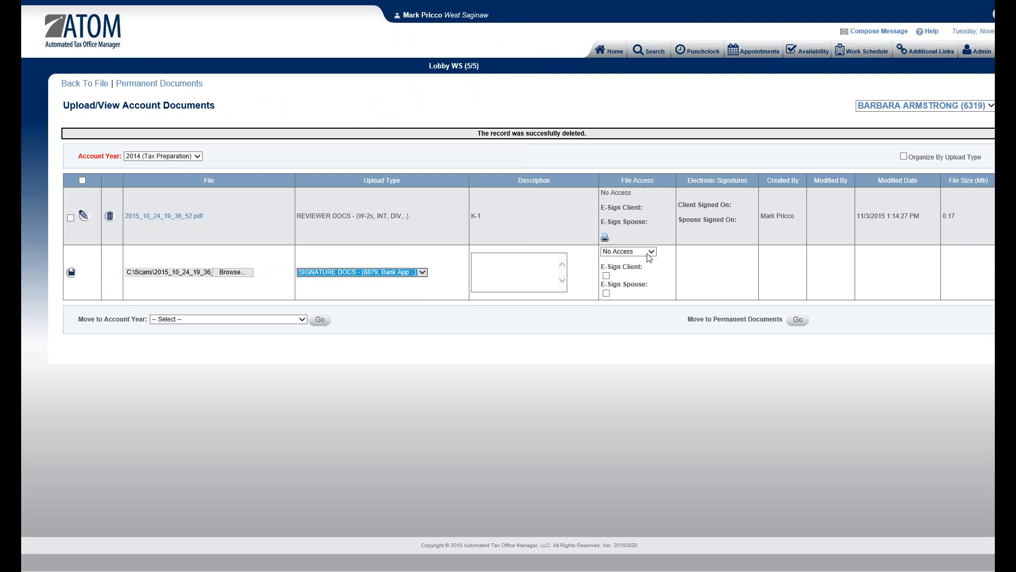
- Grant the signature document Full Access and require both client and spouse e-signatures
left_click(628, 252)
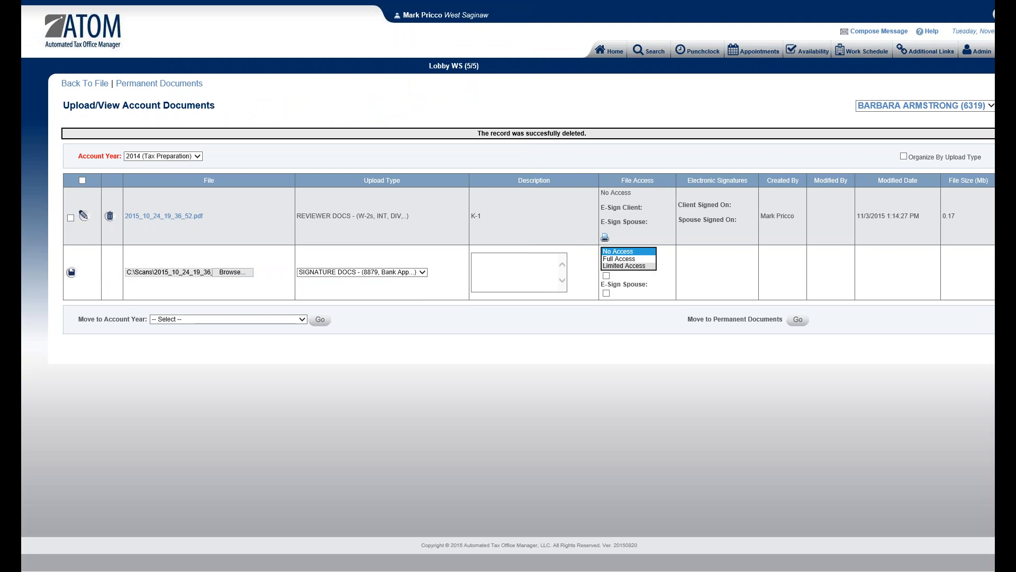
left_click(617, 258)
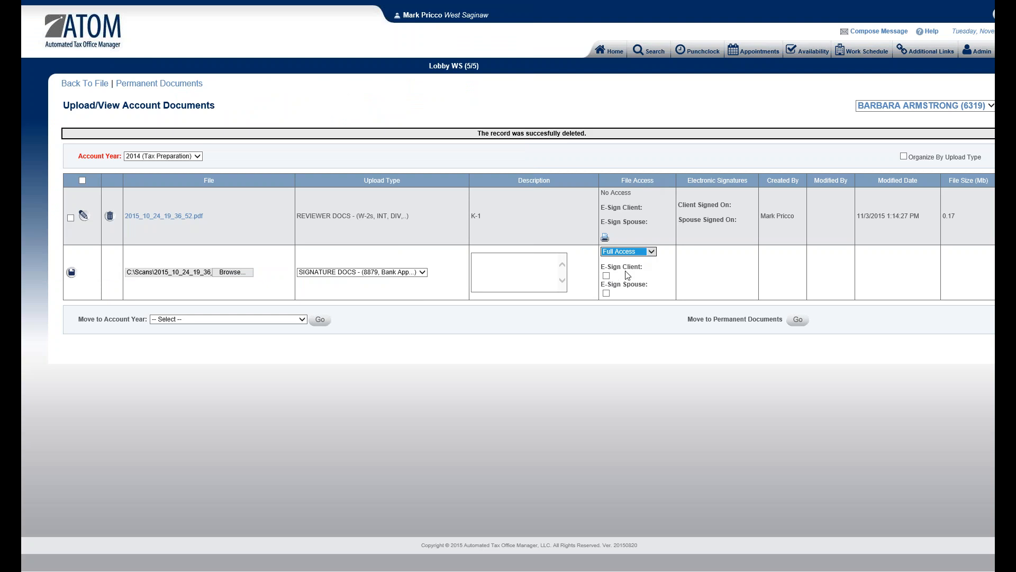
mouse_move(633, 295)
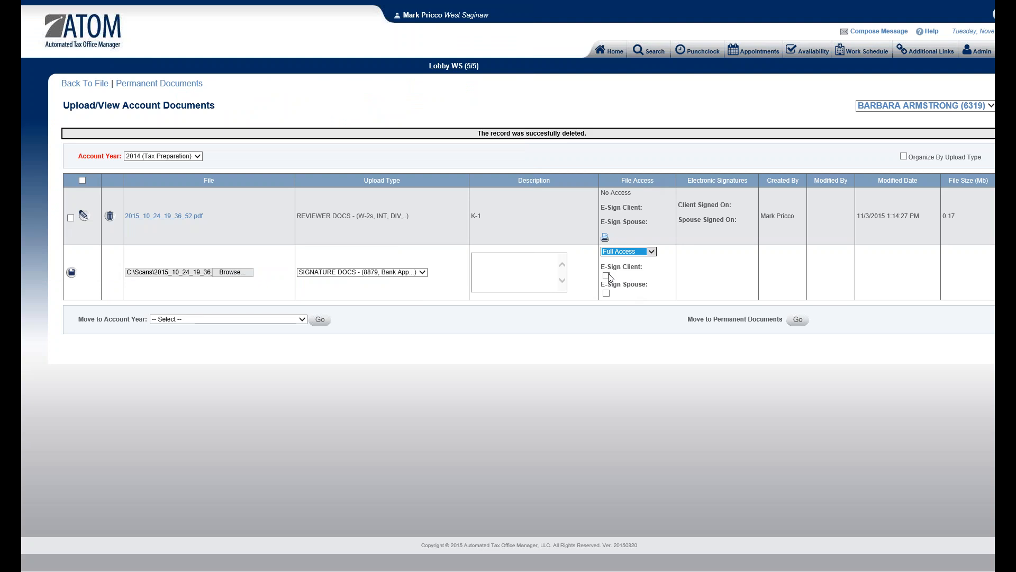
mouse_move(610, 279)
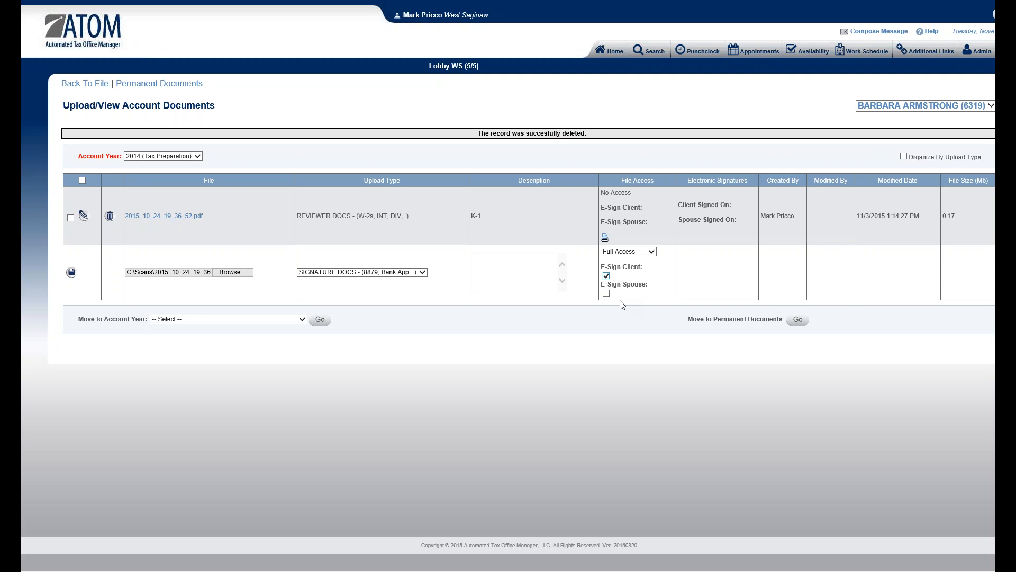
left_click(606, 293)
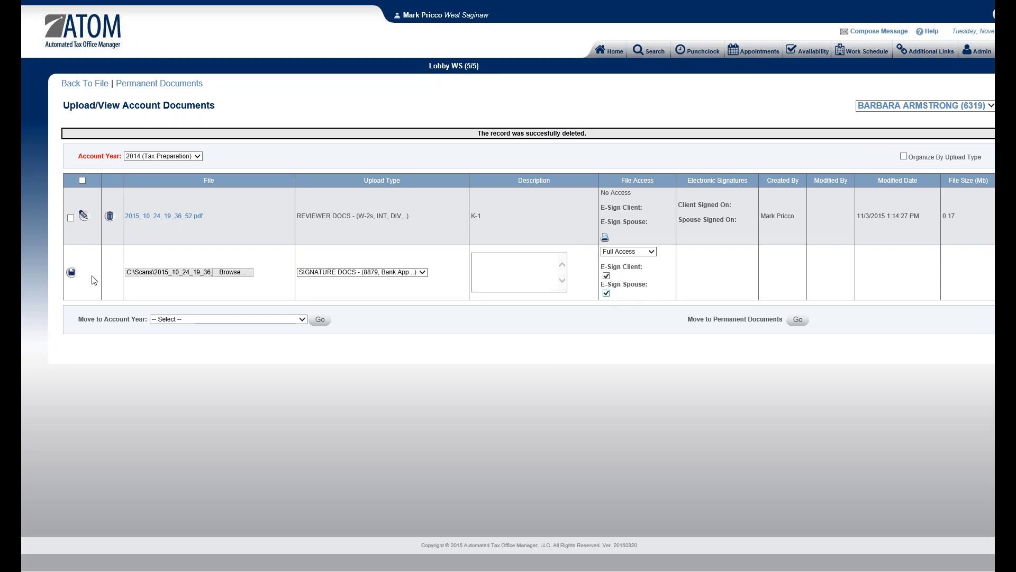
mouse_move(71, 272)
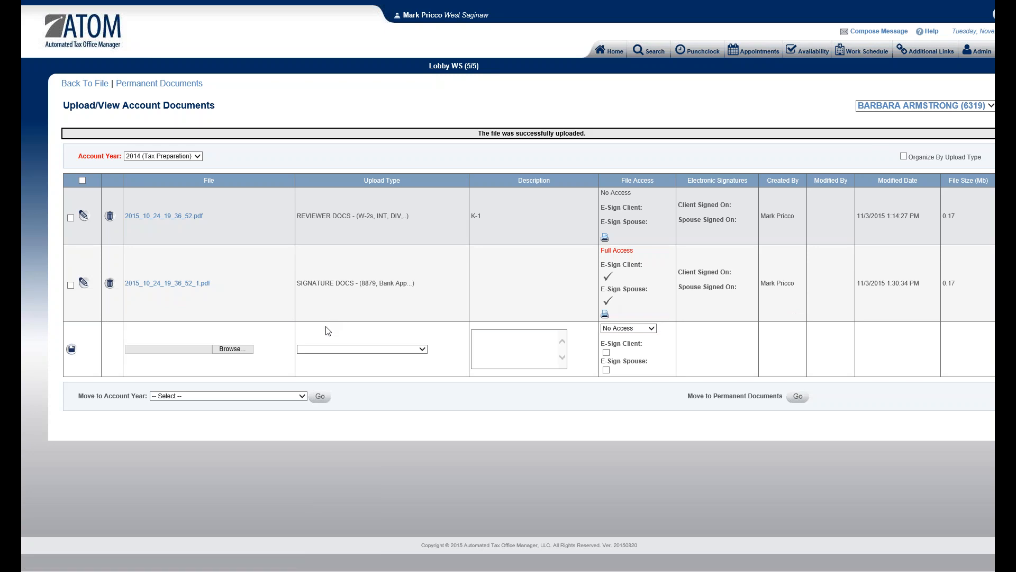
mouse_move(342, 327)
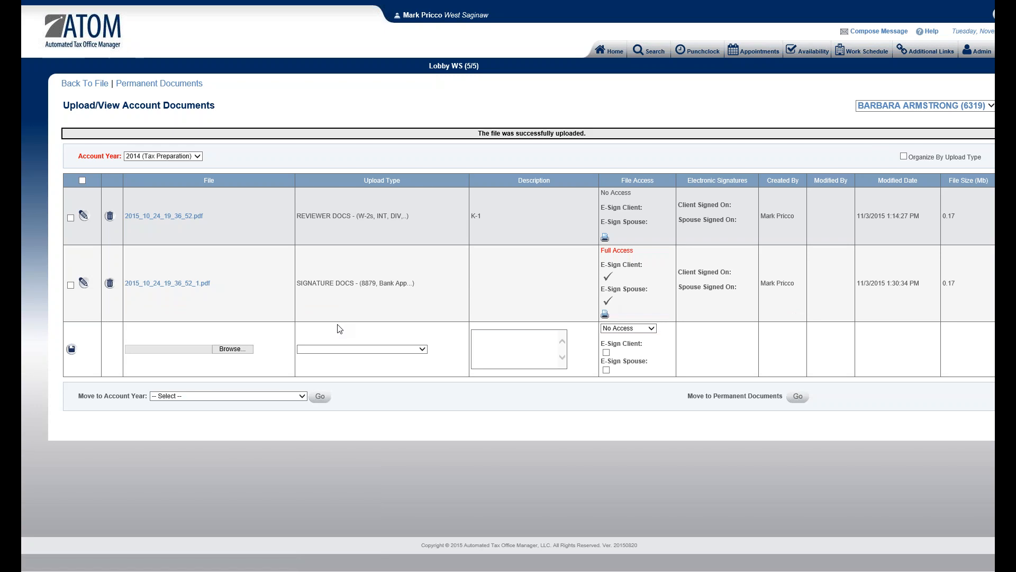
mouse_move(96, 86)
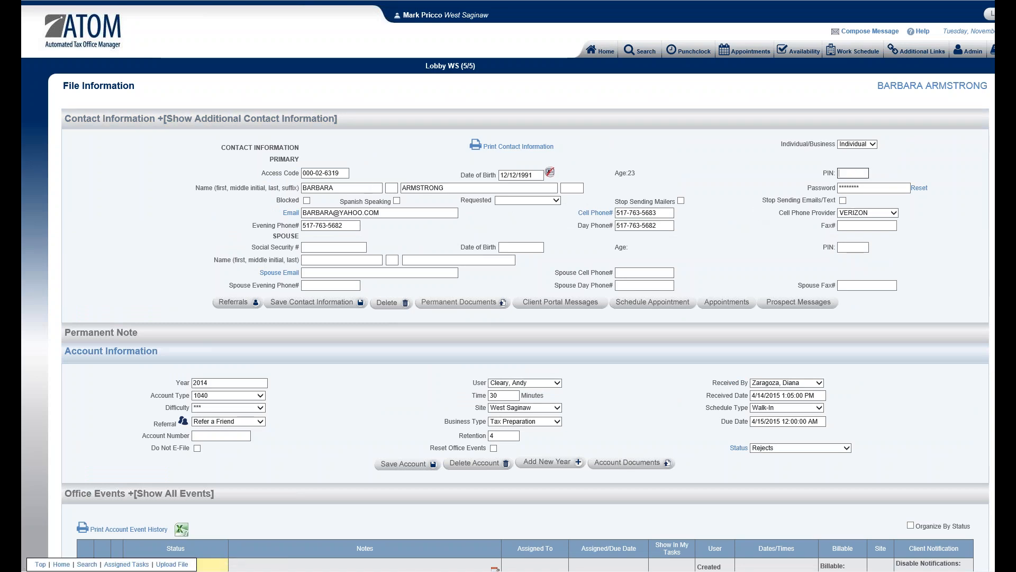
left_click(852, 173)
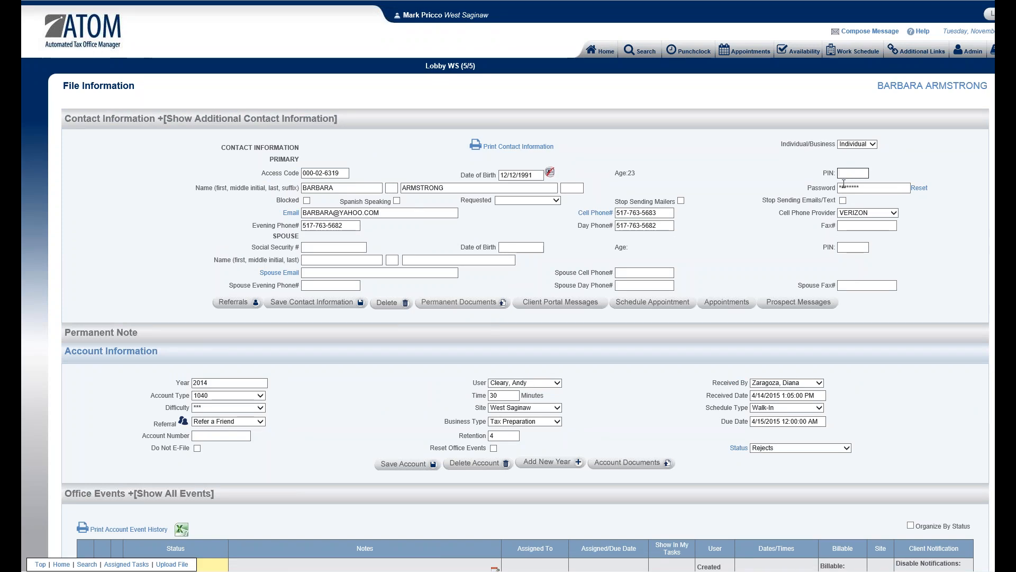
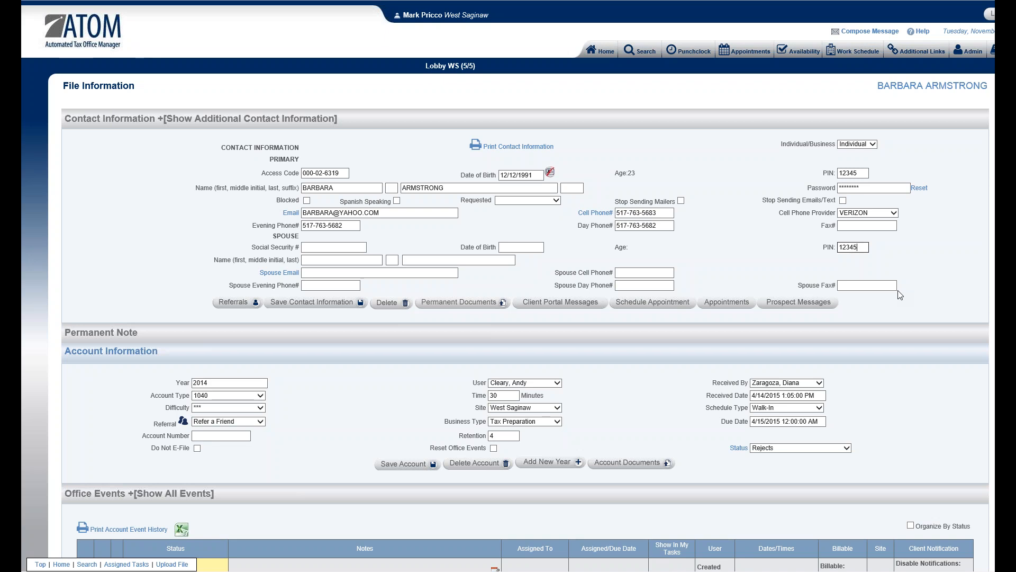
mouse_move(645, 365)
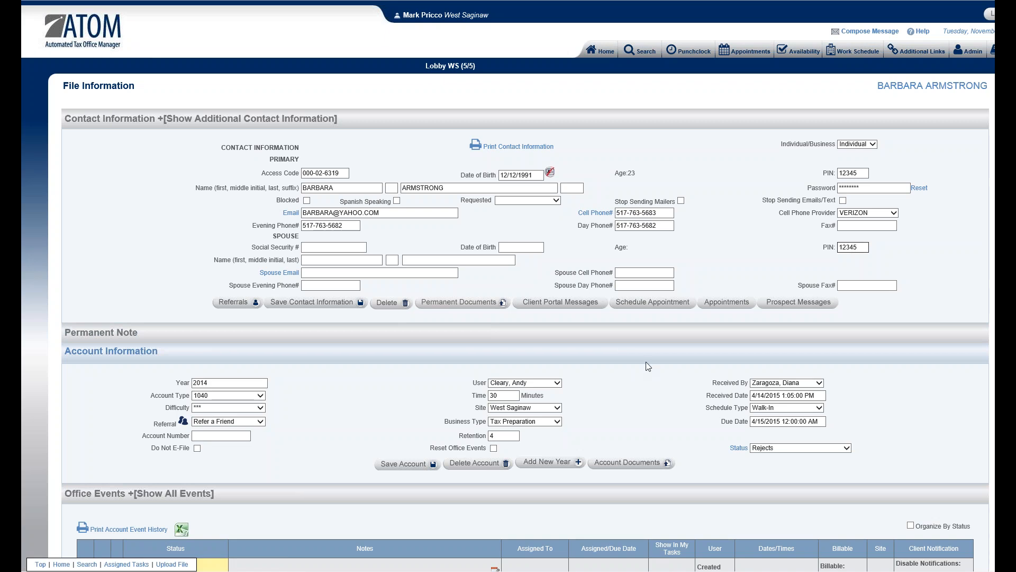
- Save the client's contact details with the PINs and confirm the Information Saved banner
left_click(852, 247)
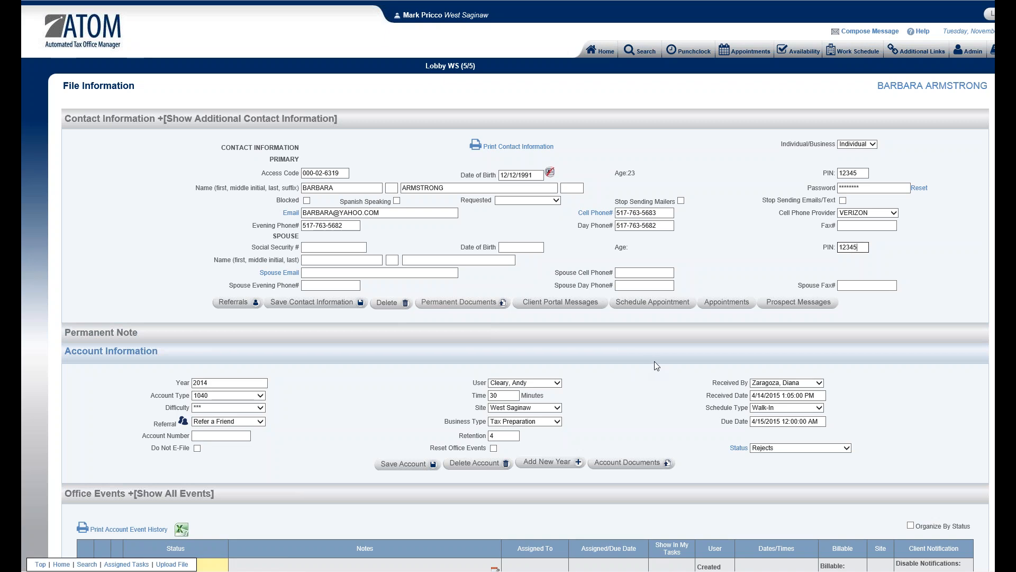
left_click(315, 302)
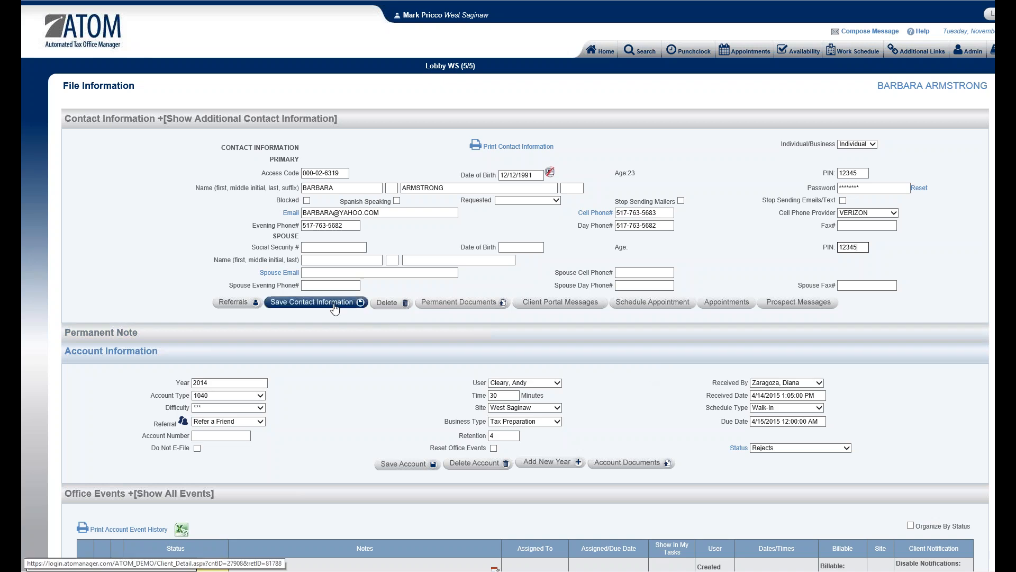
left_click(317, 302)
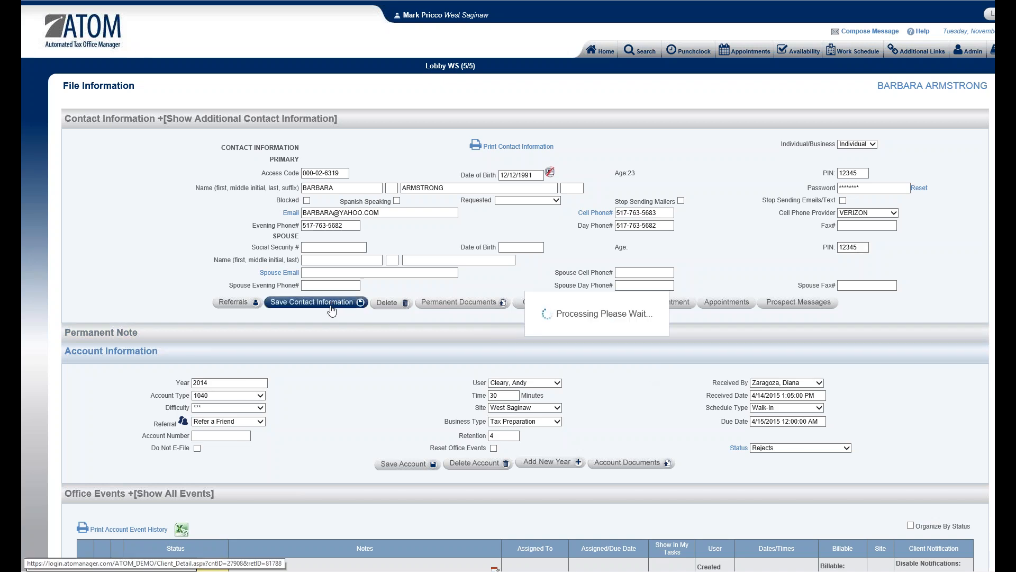
left_click(314, 302)
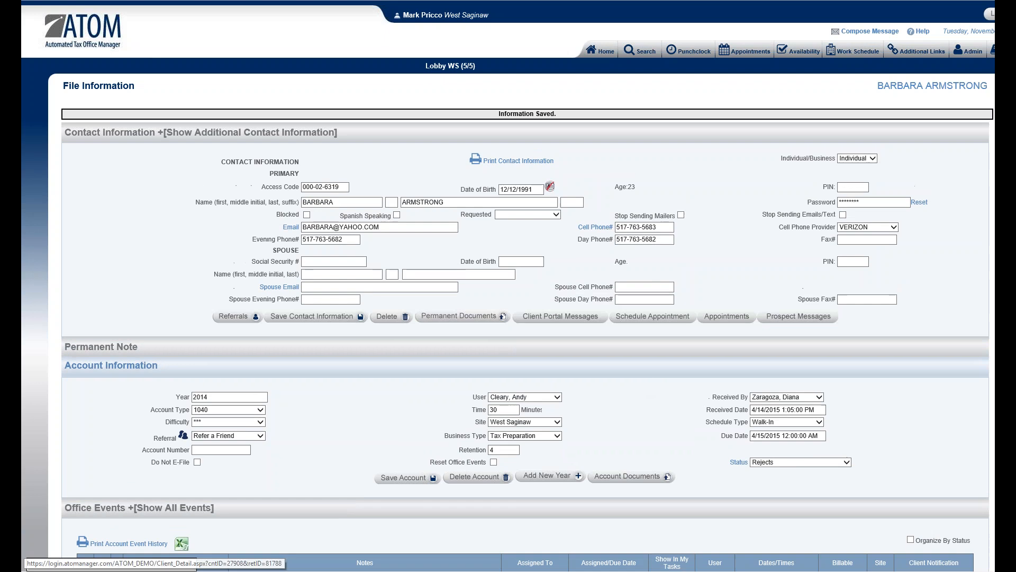
mouse_move(853, 192)
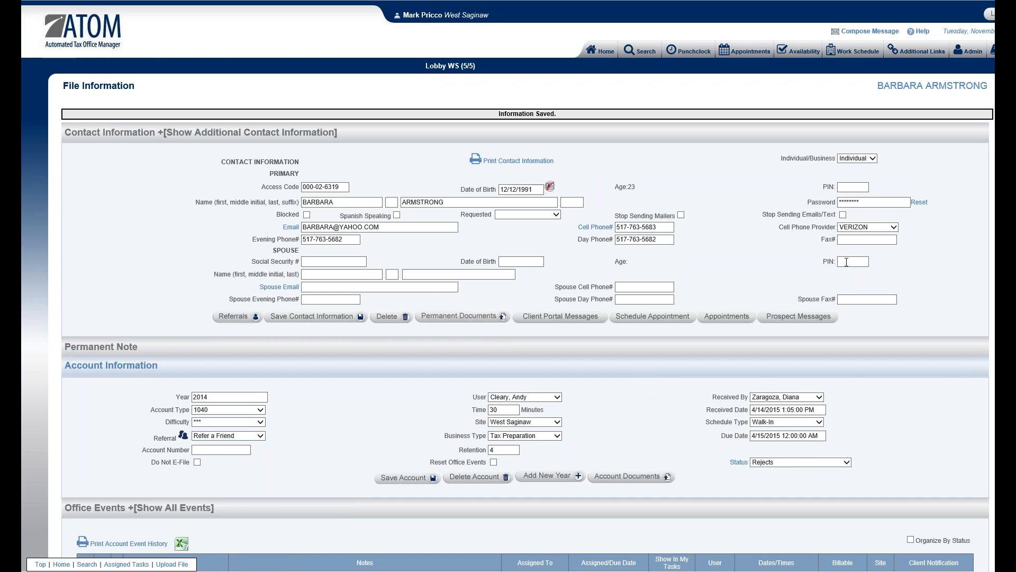
mouse_move(792, 302)
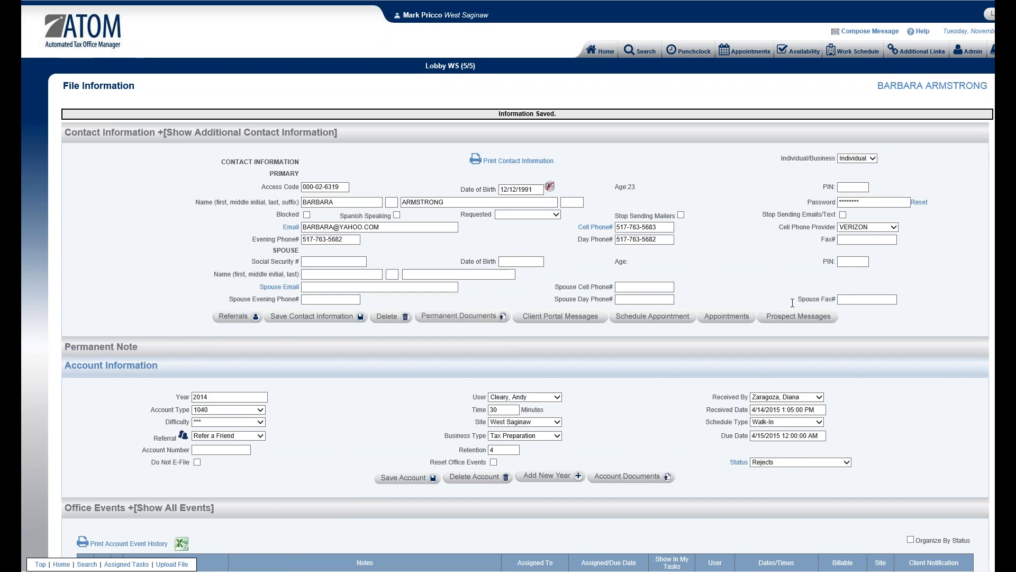
- Upload C:\Scans\fed.pdf to the 2014 account documents as a TAX RETURN with Full Access
left_click(458, 317)
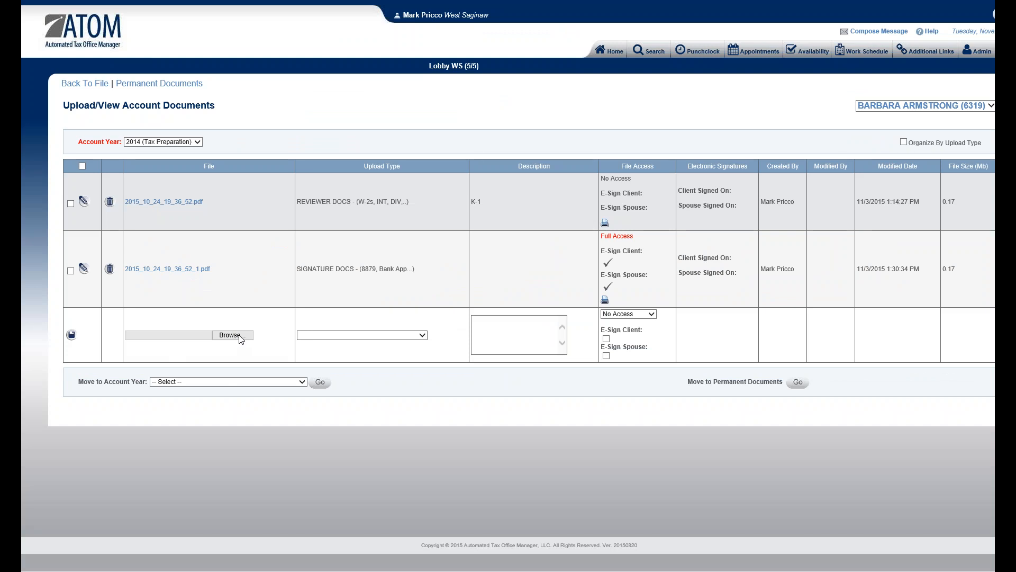
left_click(232, 336)
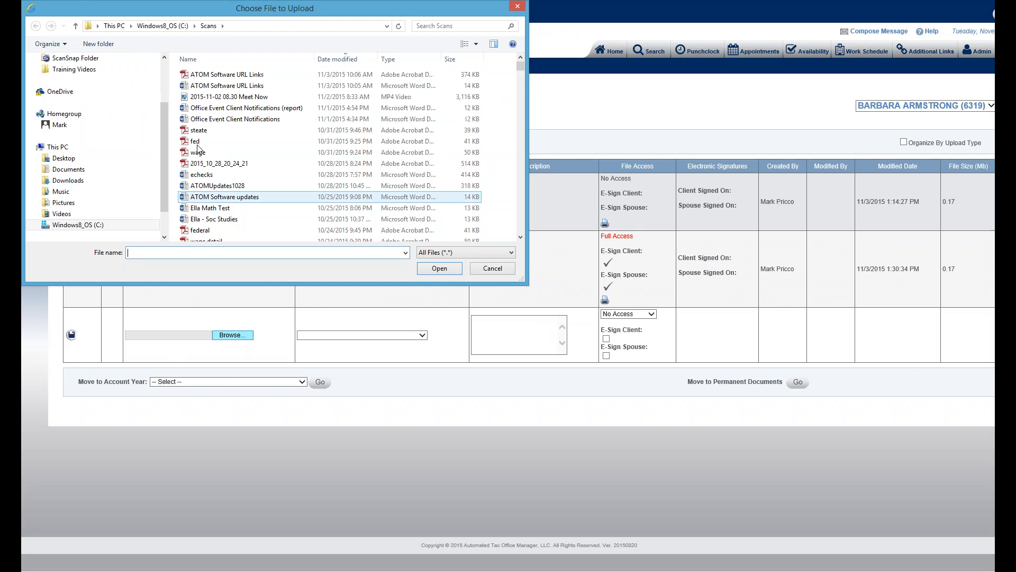
left_click(224, 168)
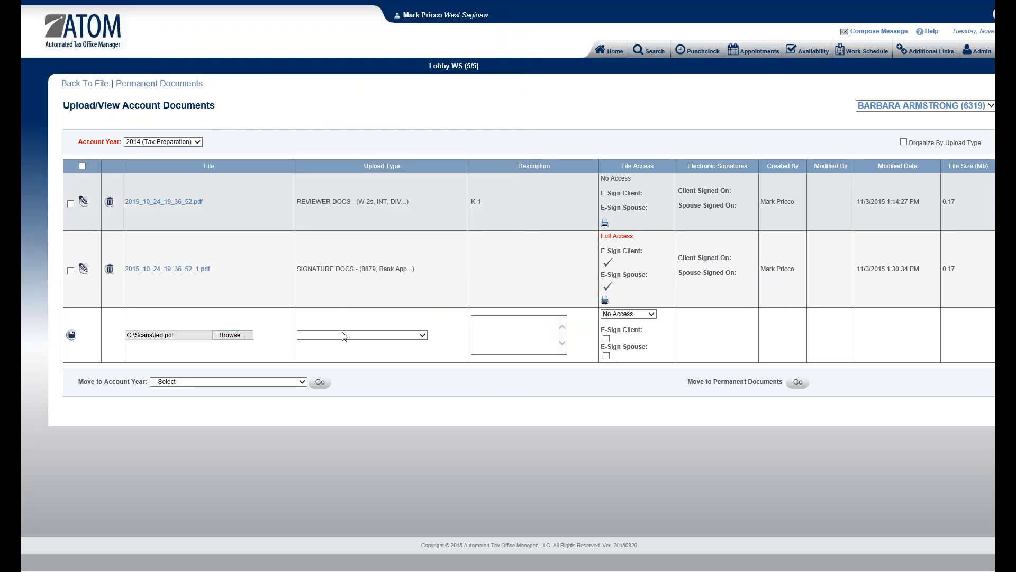
left_click(361, 335)
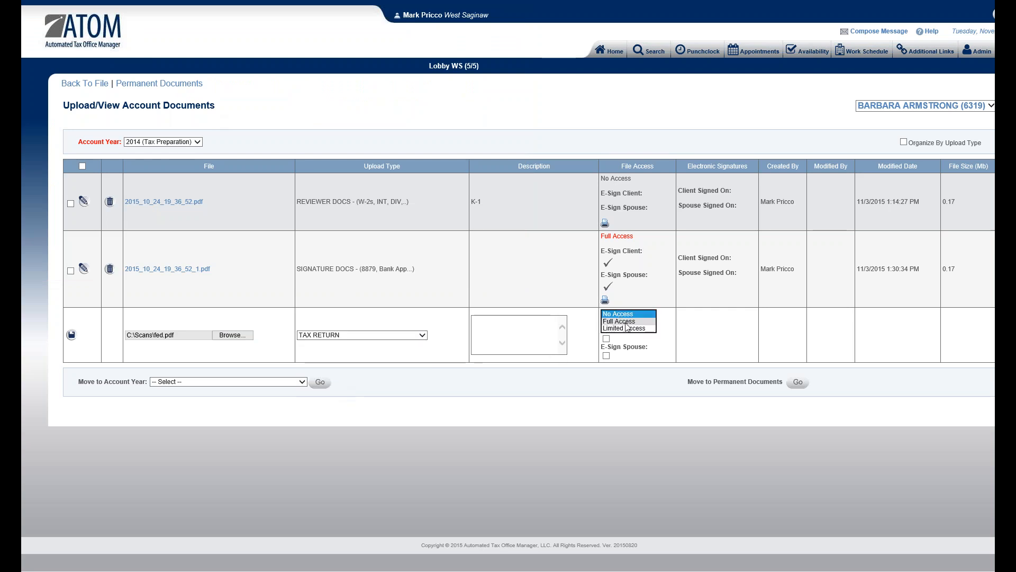
left_click(617, 322)
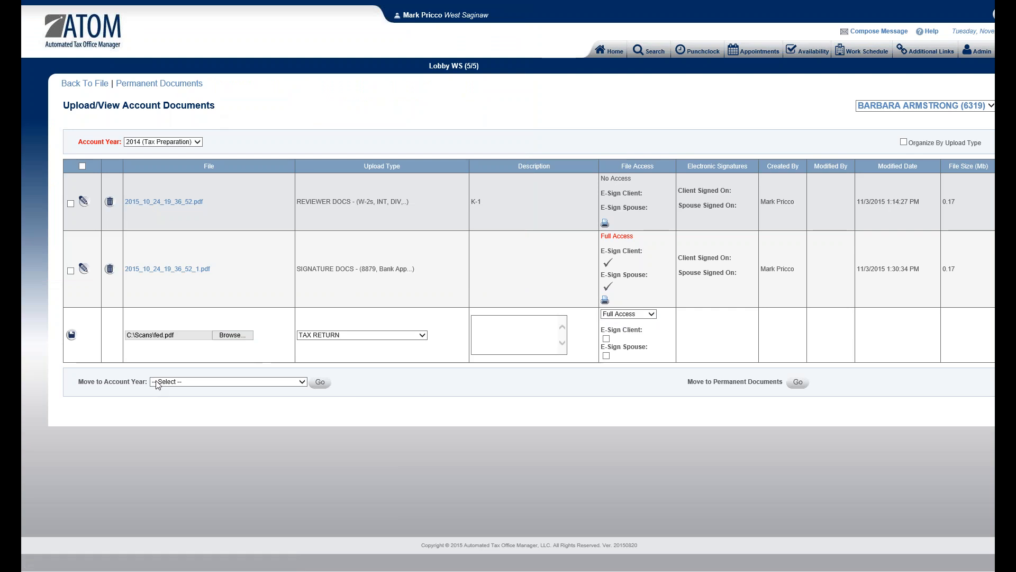
left_click(71, 334)
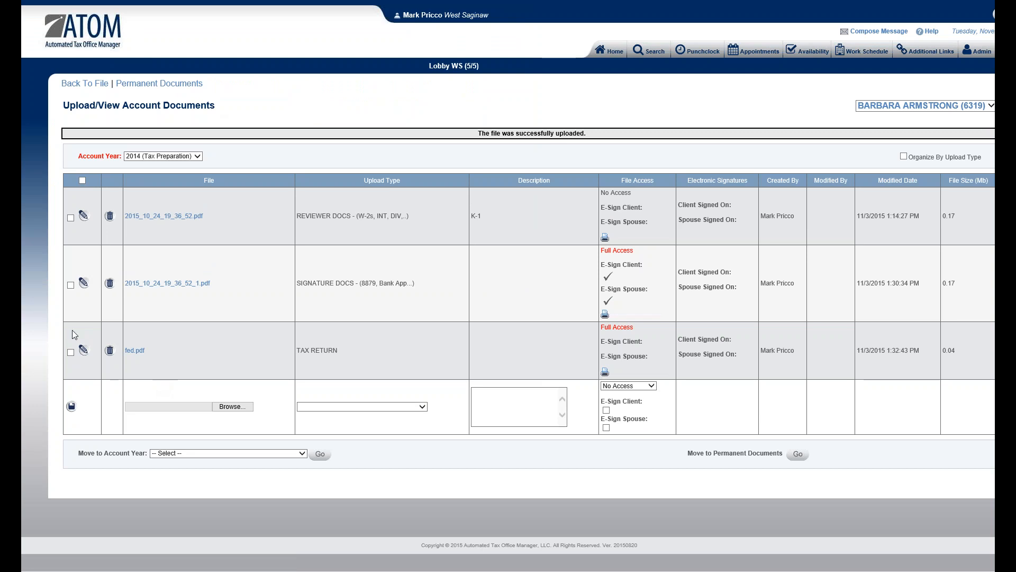
- Switch the Account Year to 2013 (Tax Preparation) to list the signed fed.pdf
left_click(163, 156)
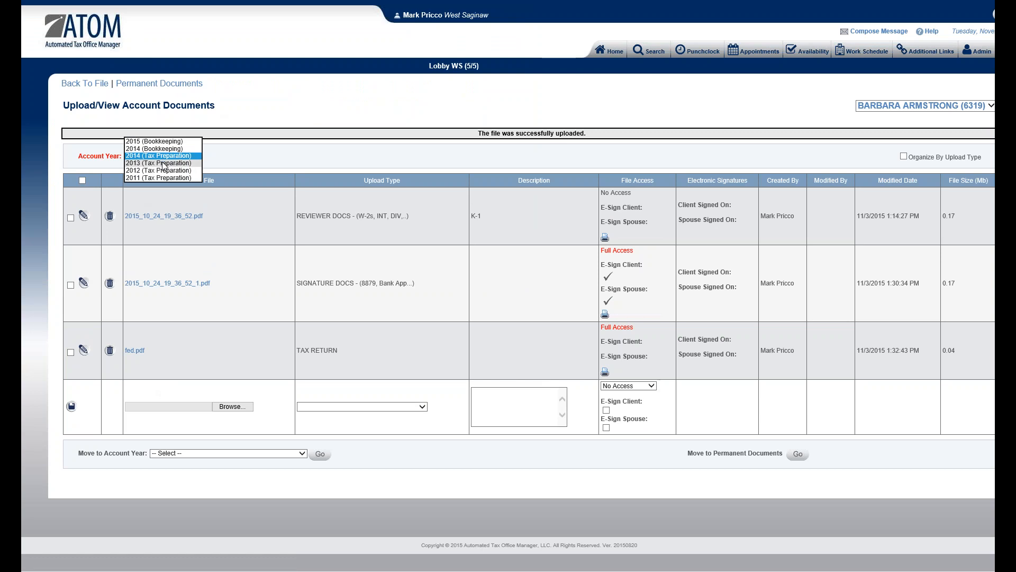
left_click(161, 163)
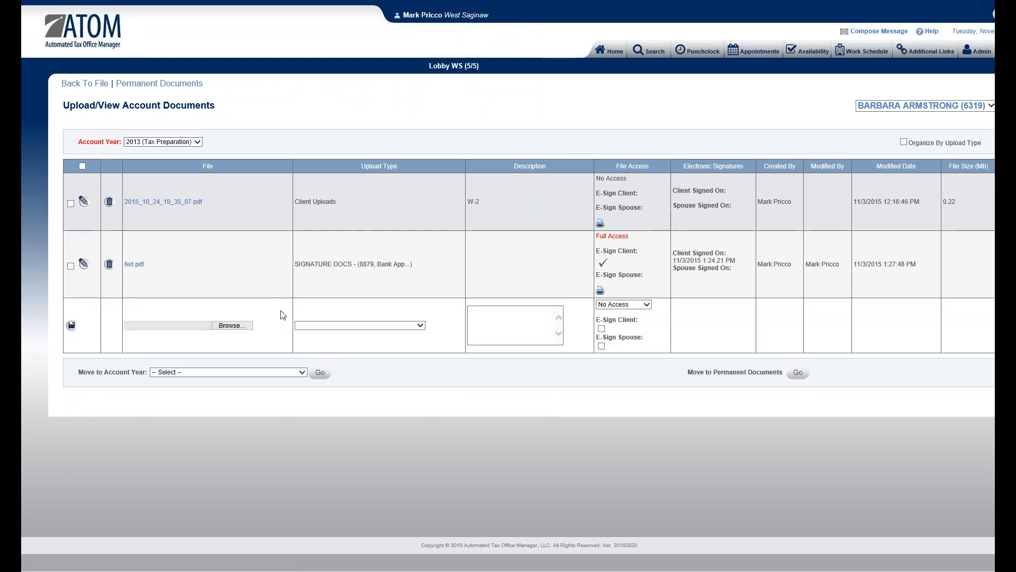
mouse_move(674, 172)
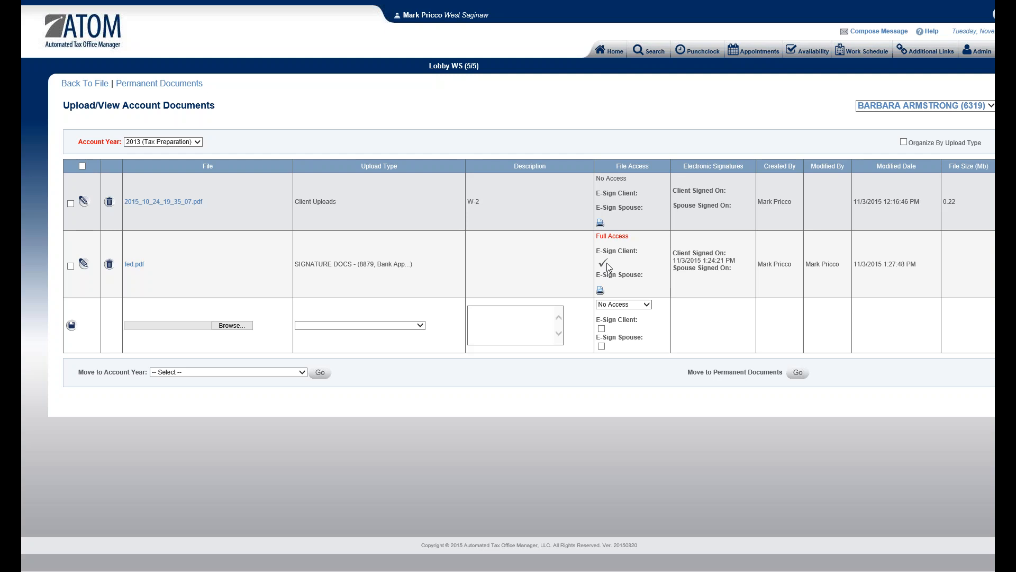
mouse_move(497, 261)
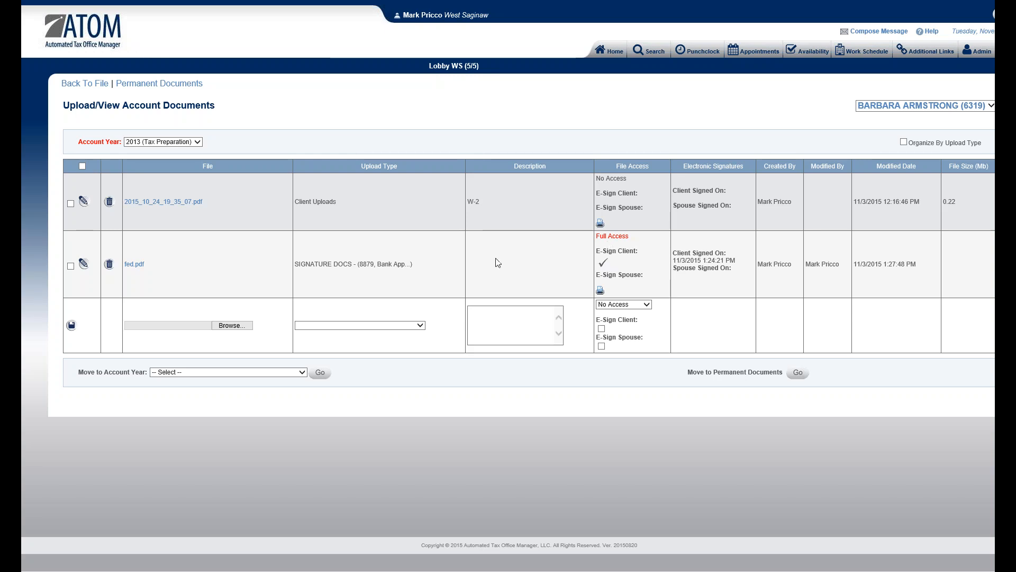
mouse_move(690, 255)
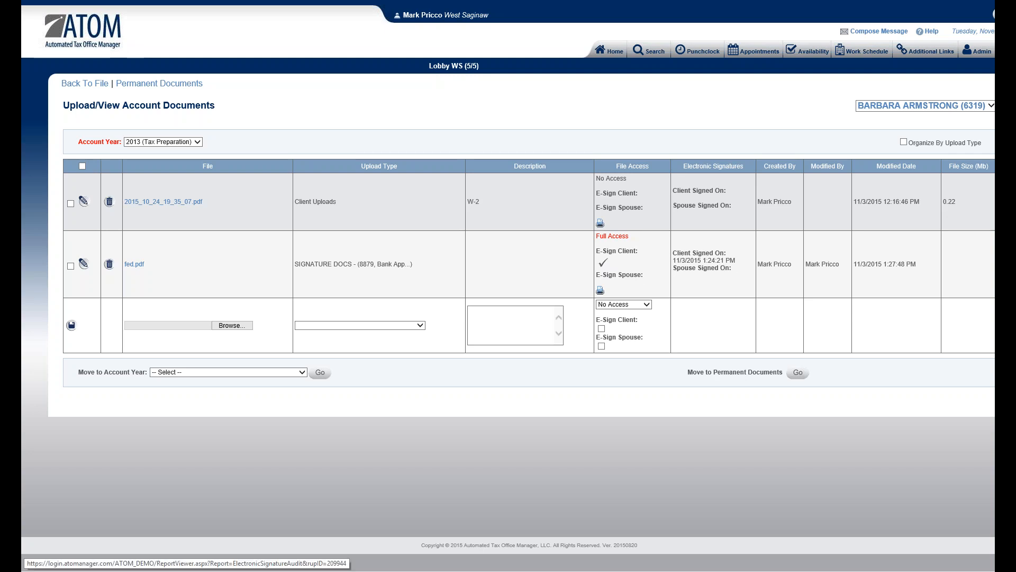
mouse_move(599, 290)
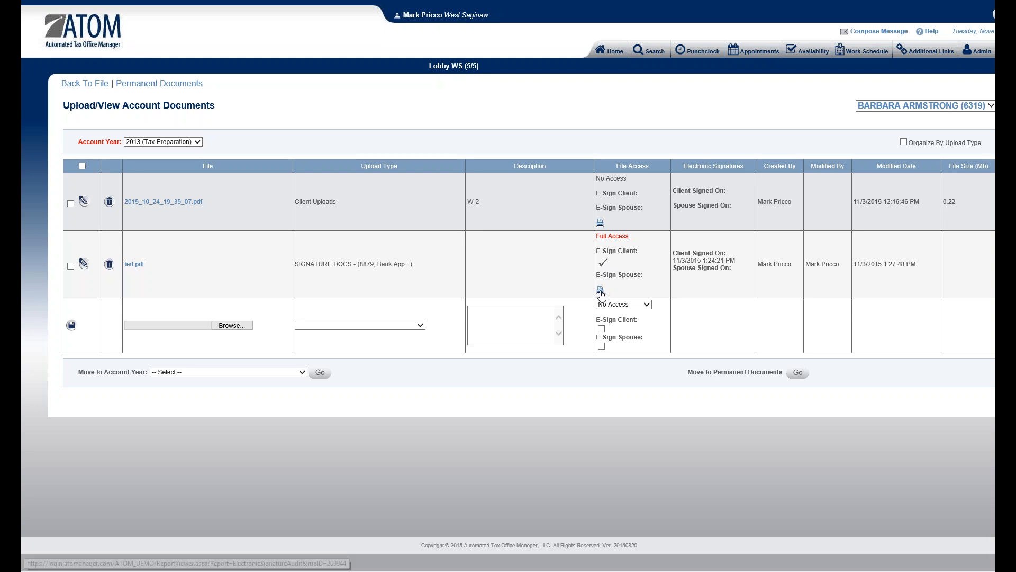
- Review the signature certificate for the signed fed.pdf, scrolling through its authentication details
left_click(599, 290)
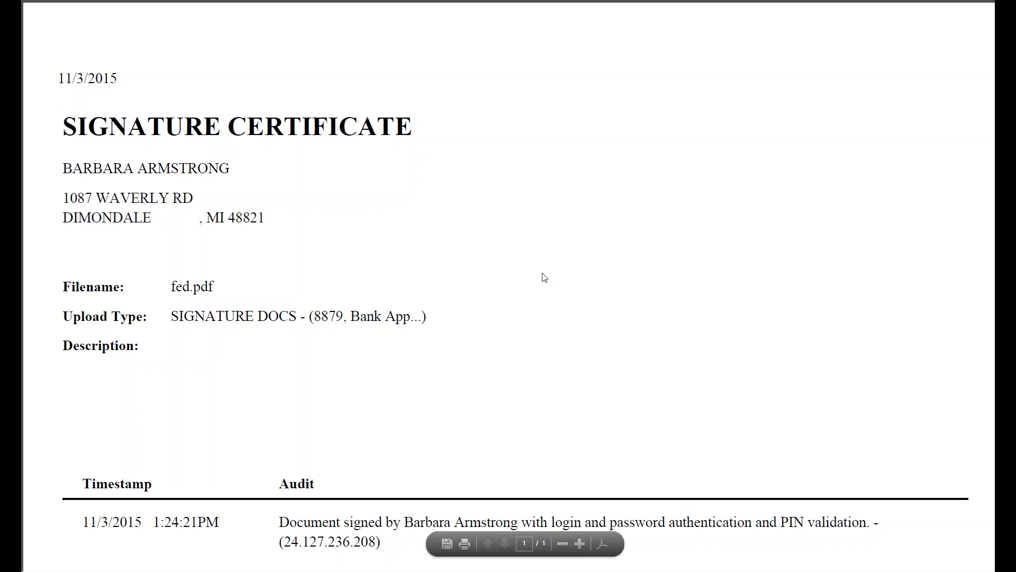
scroll("down", 3)
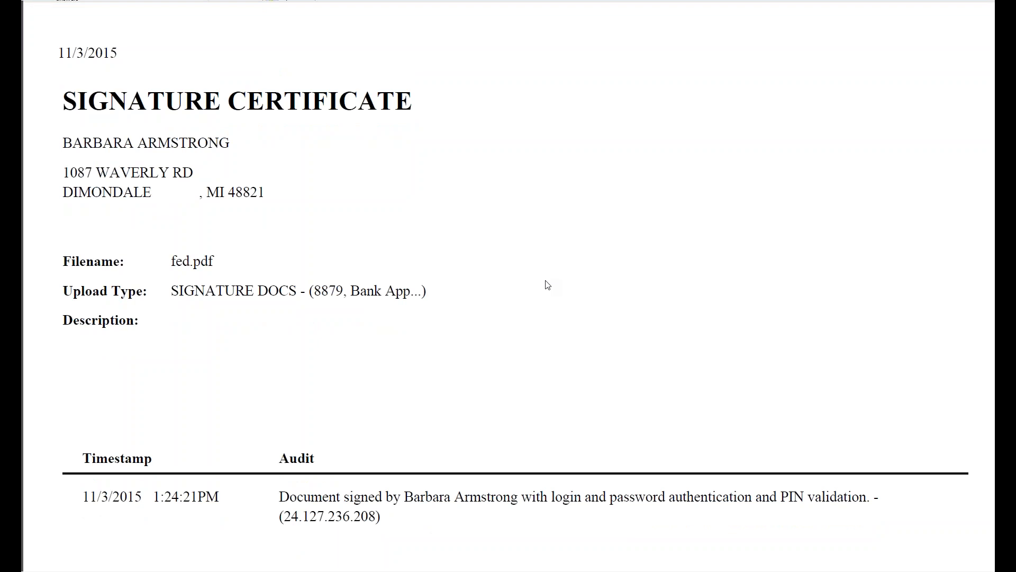
mouse_move(512, 264)
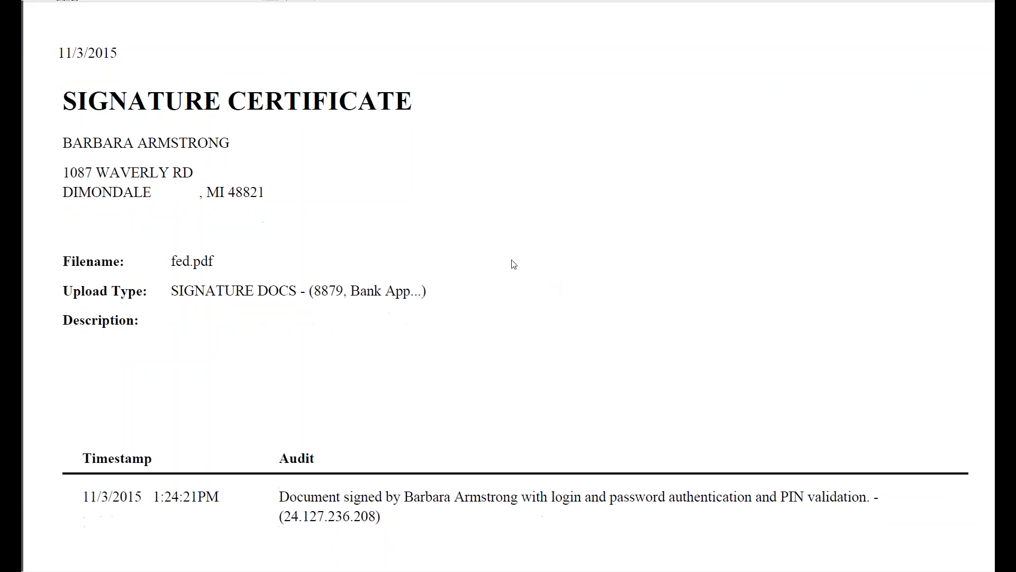
mouse_move(171, 269)
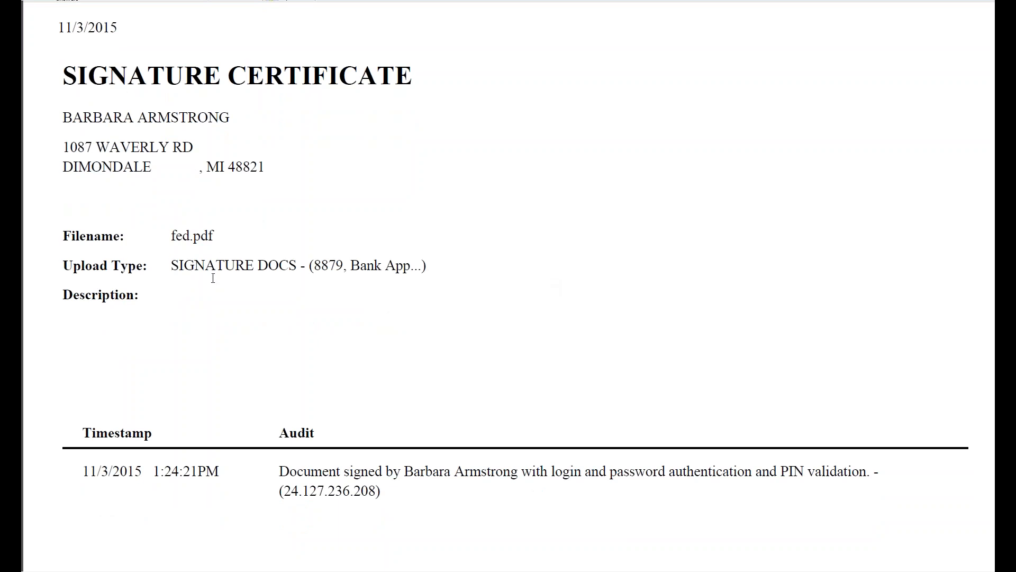
scroll("down", 3)
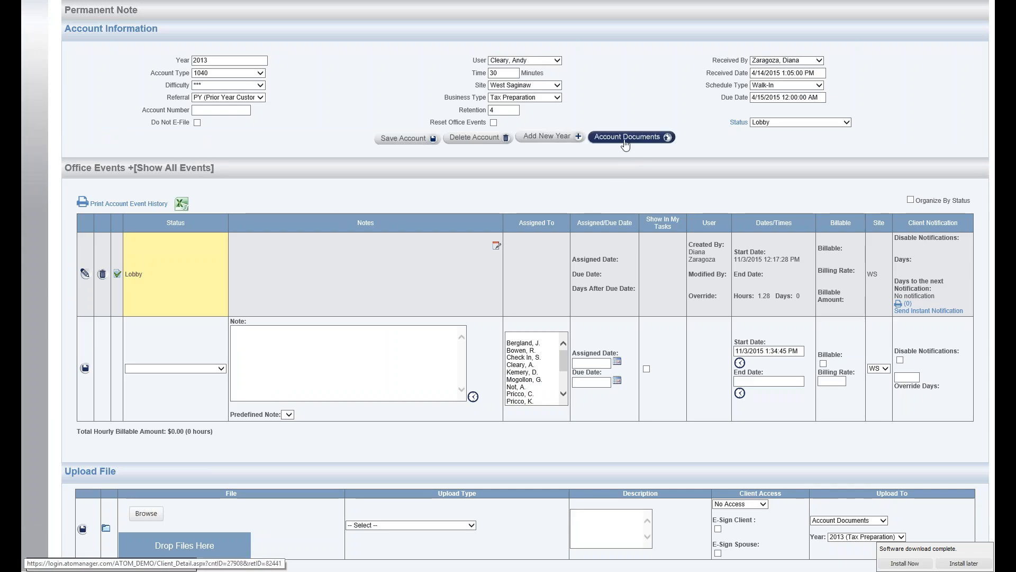
- Return to the Account Documents and switch the Account Year back to 2014 (Tax Preparation)
left_click(628, 137)
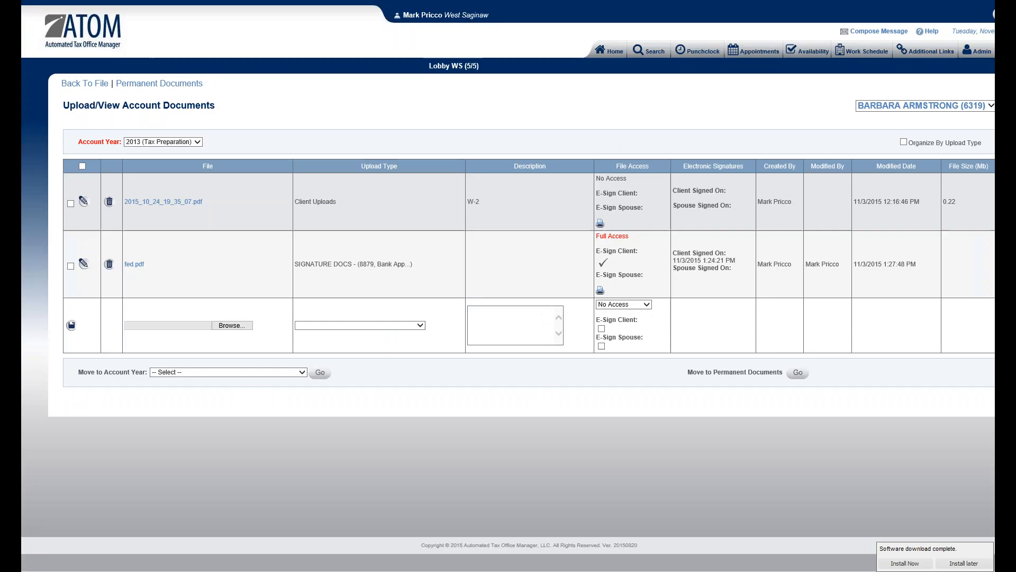
left_click(163, 141)
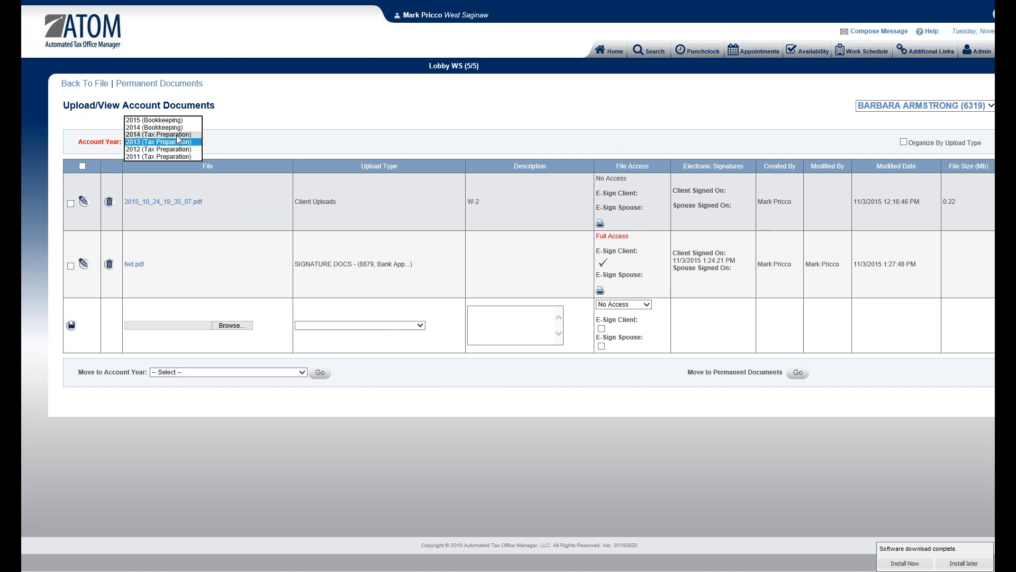
left_click(158, 134)
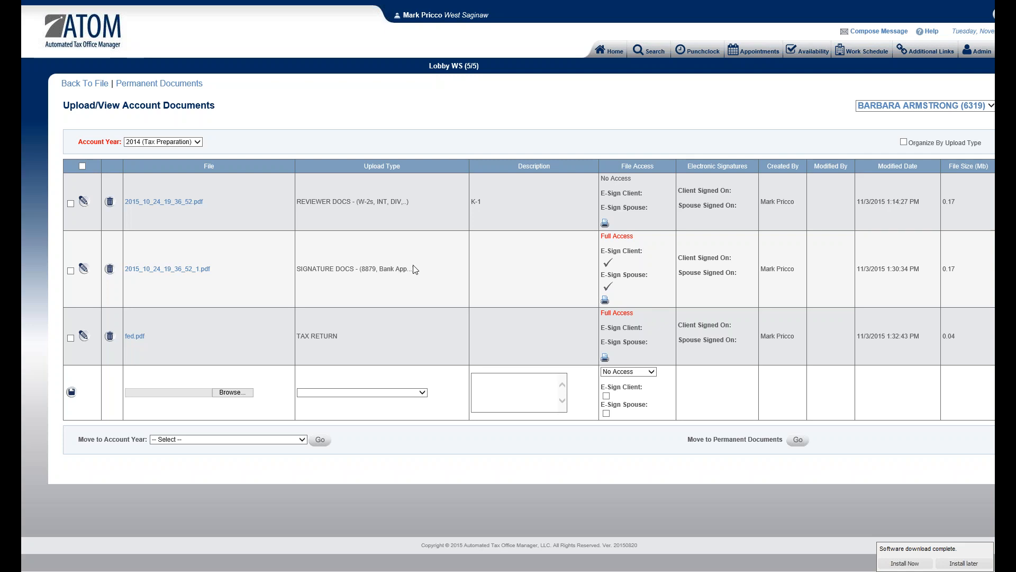
mouse_move(420, 270)
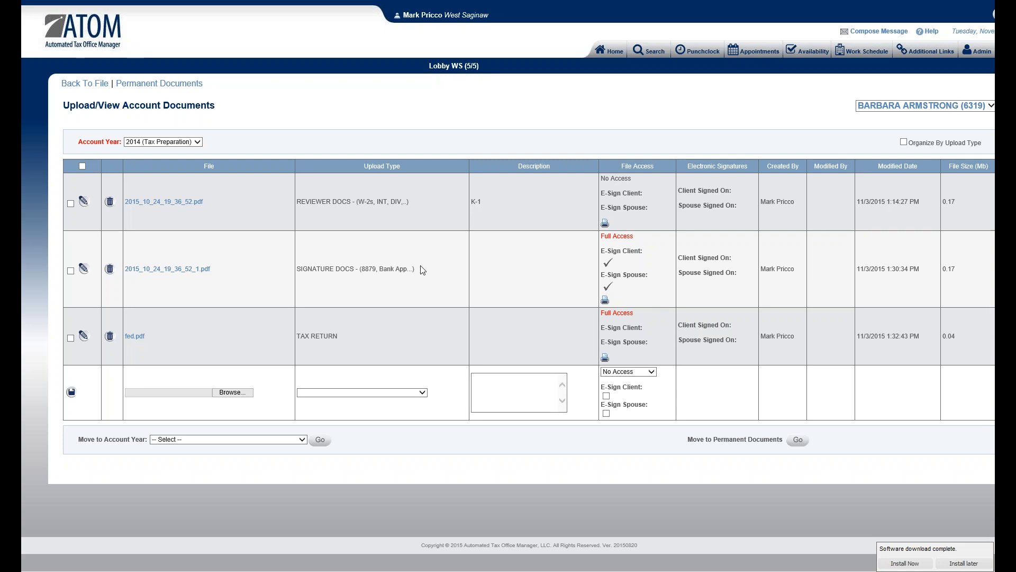